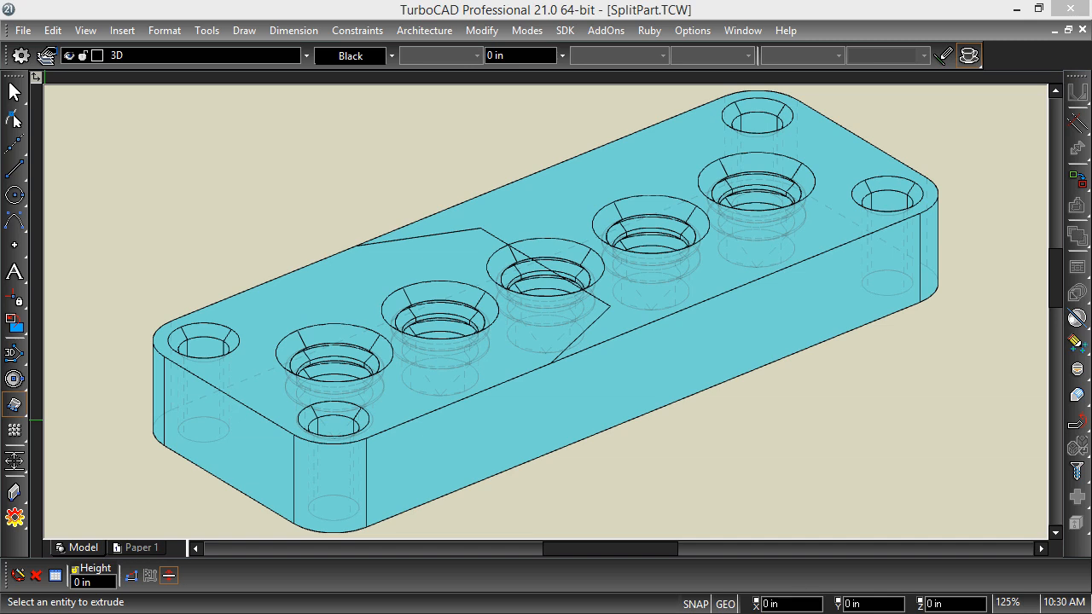
mouse_move(477, 395)
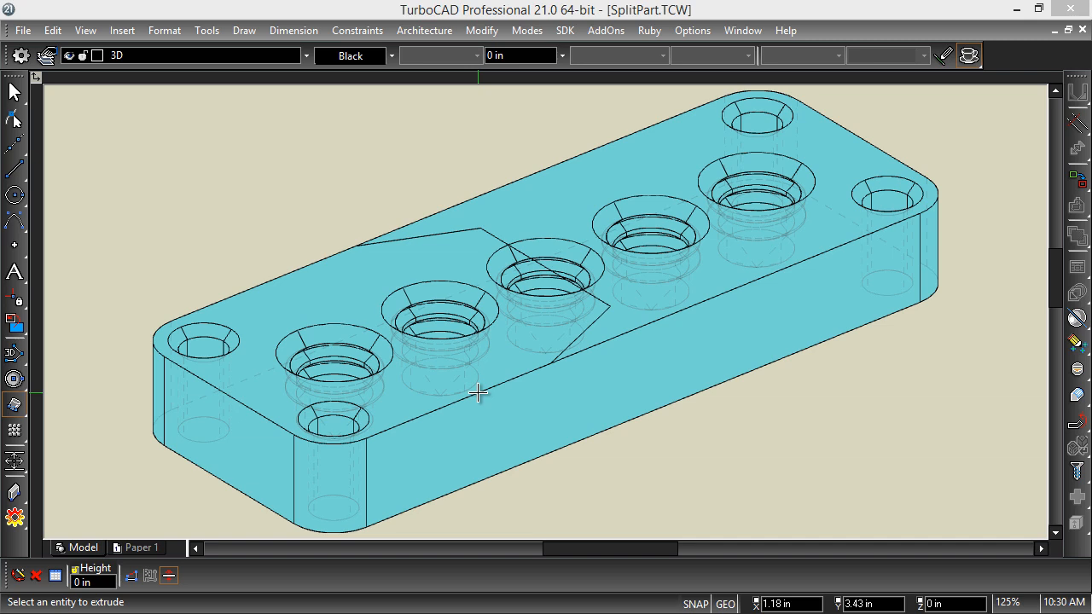
mouse_move(478, 386)
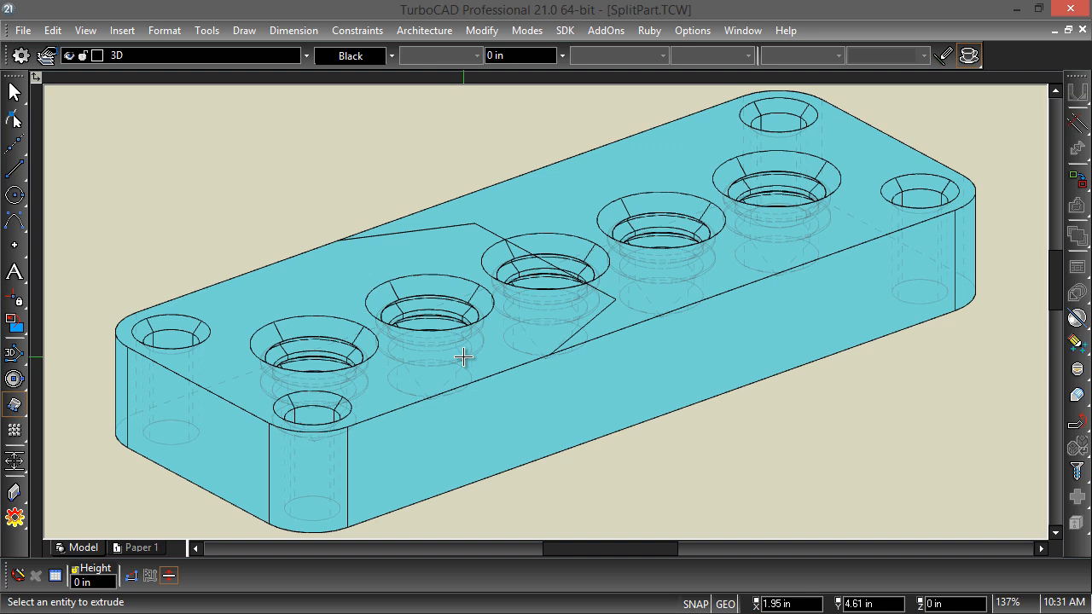
mouse_move(425, 416)
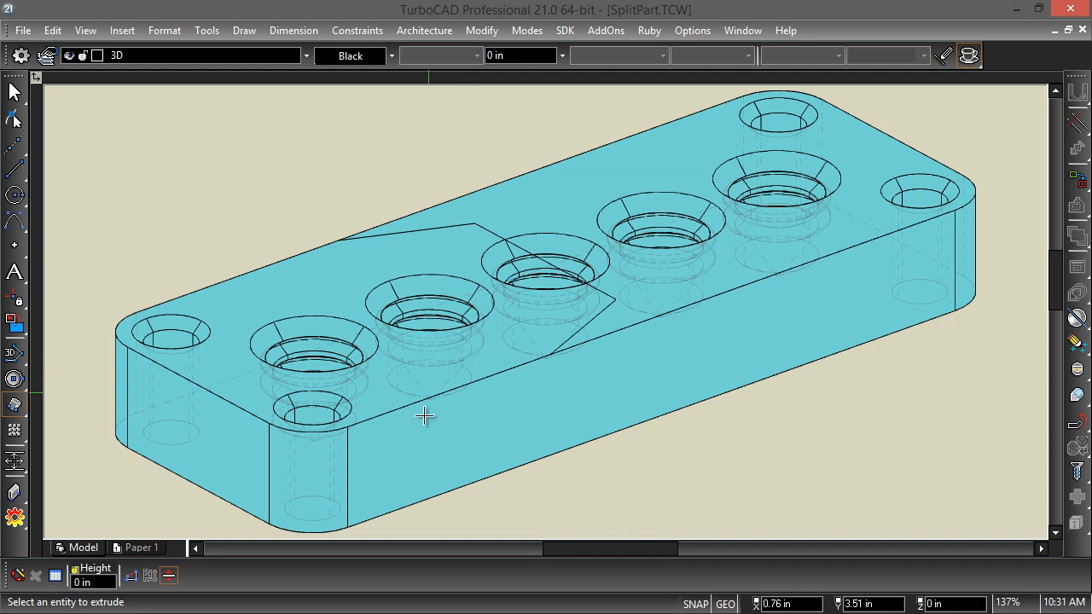
mouse_move(210, 369)
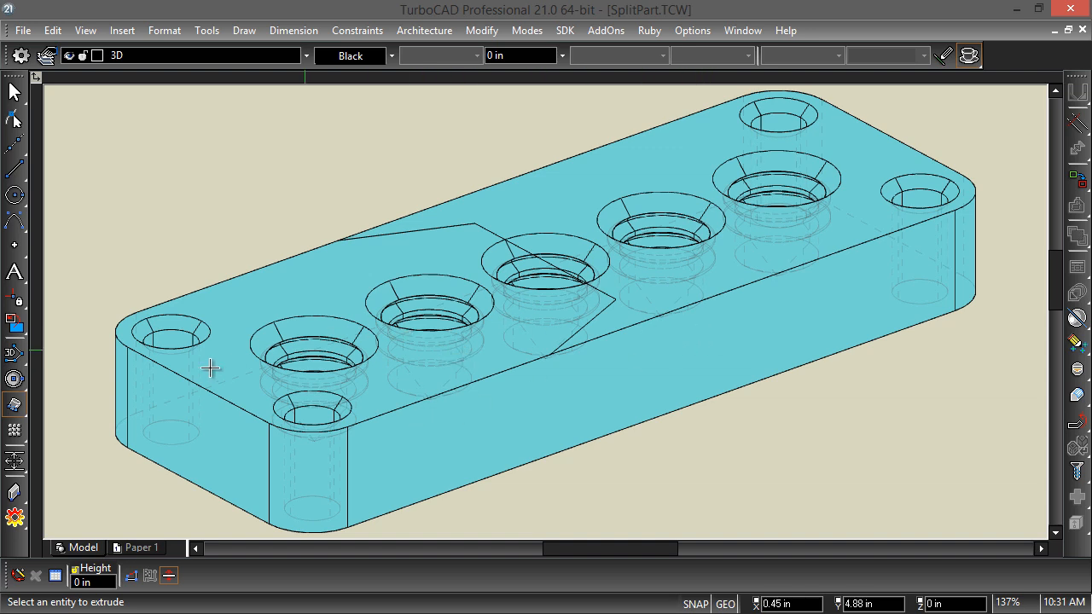
mouse_move(15, 408)
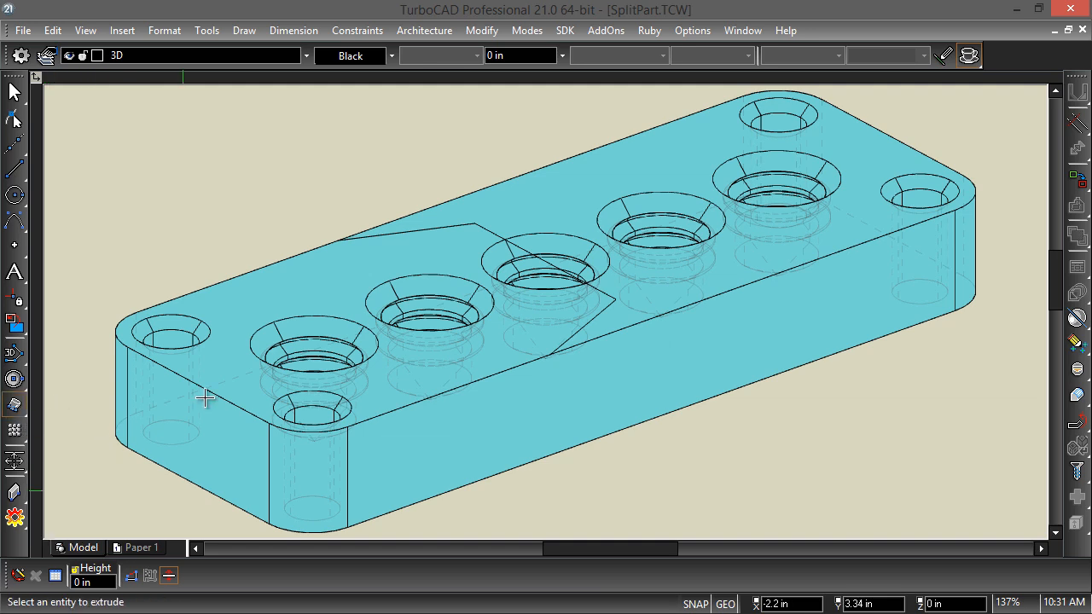
Switch the extrude tool to two-sided so the polyline extrudes in both directions.
right_click(205, 396)
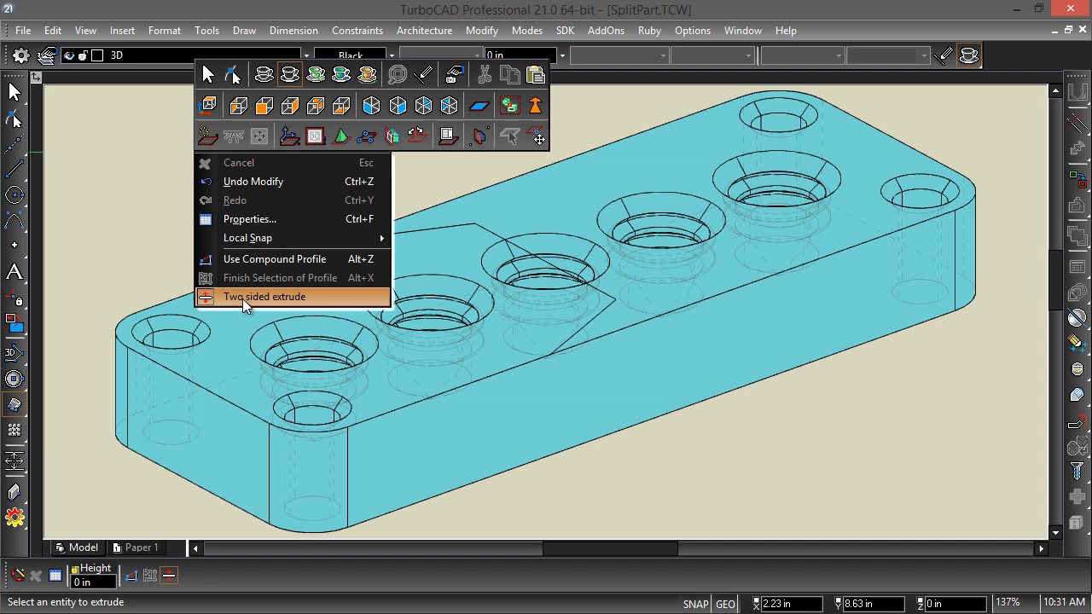
left_click(263, 297)
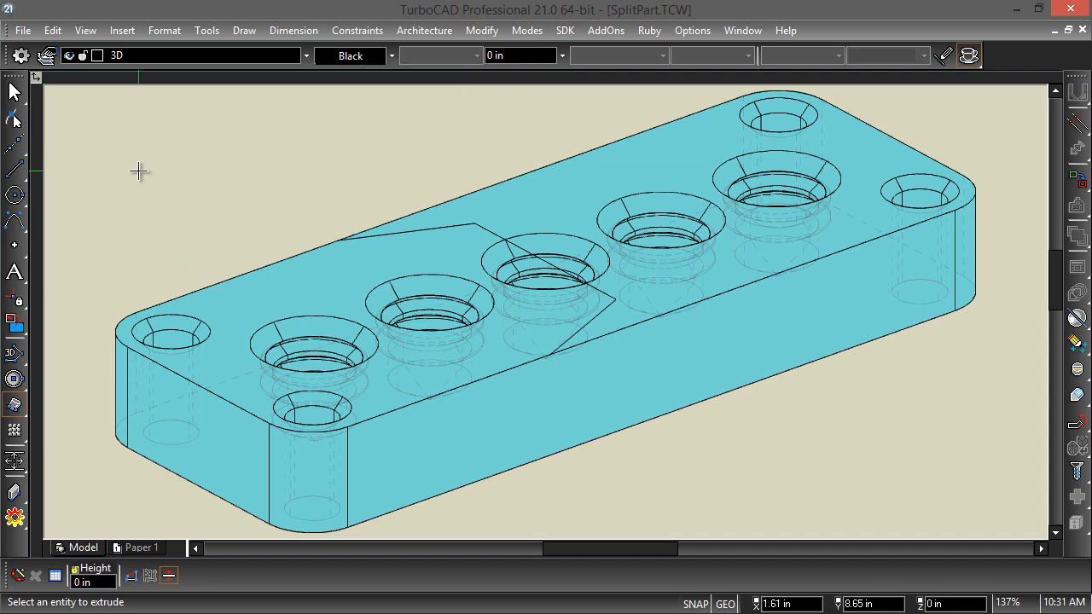
mouse_move(492, 231)
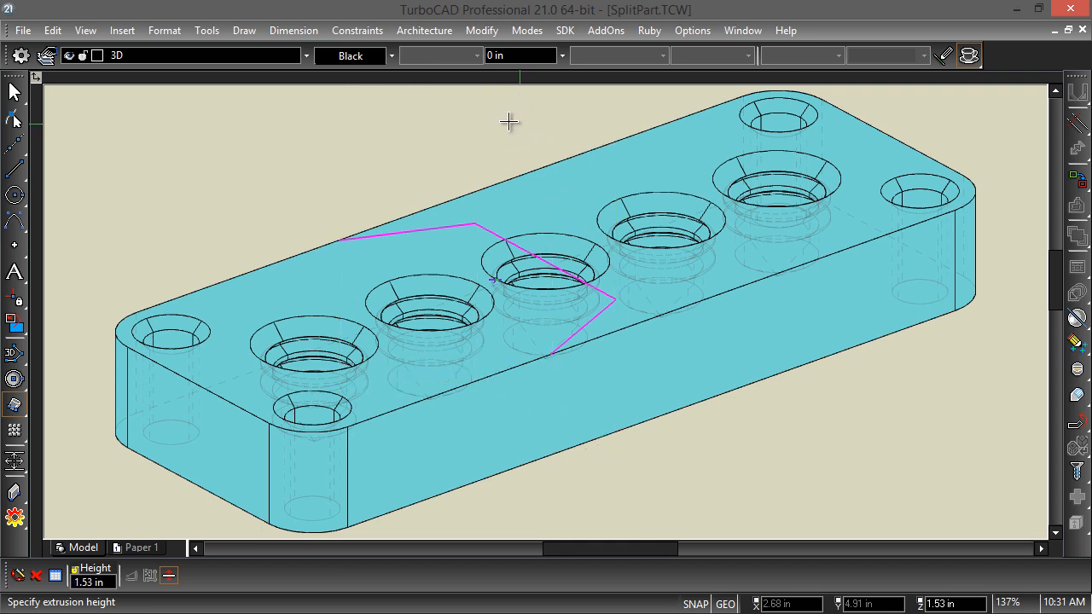
mouse_move(505, 109)
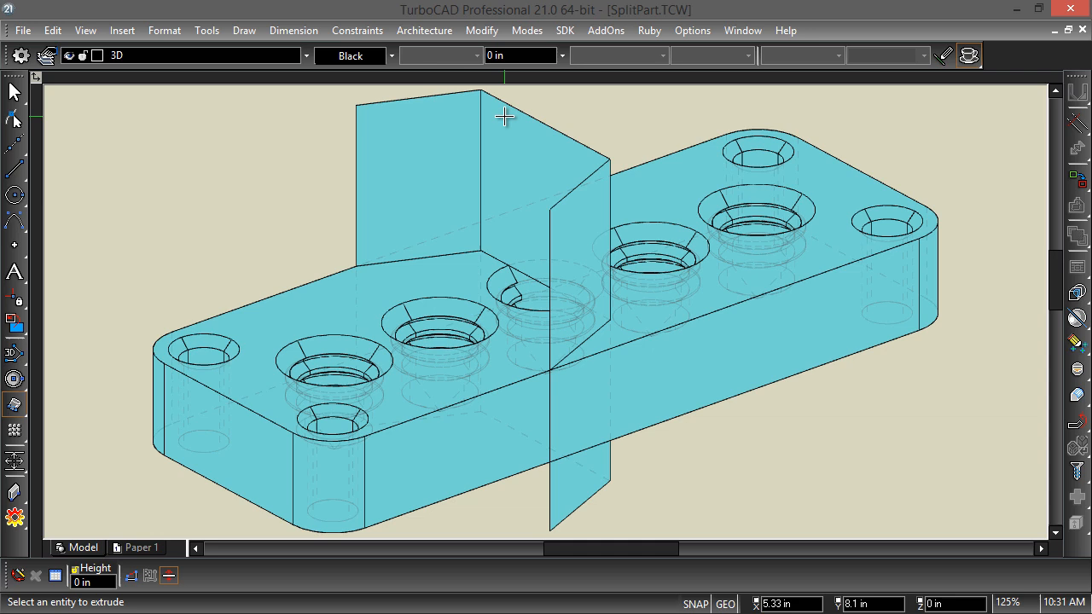
mouse_move(470, 160)
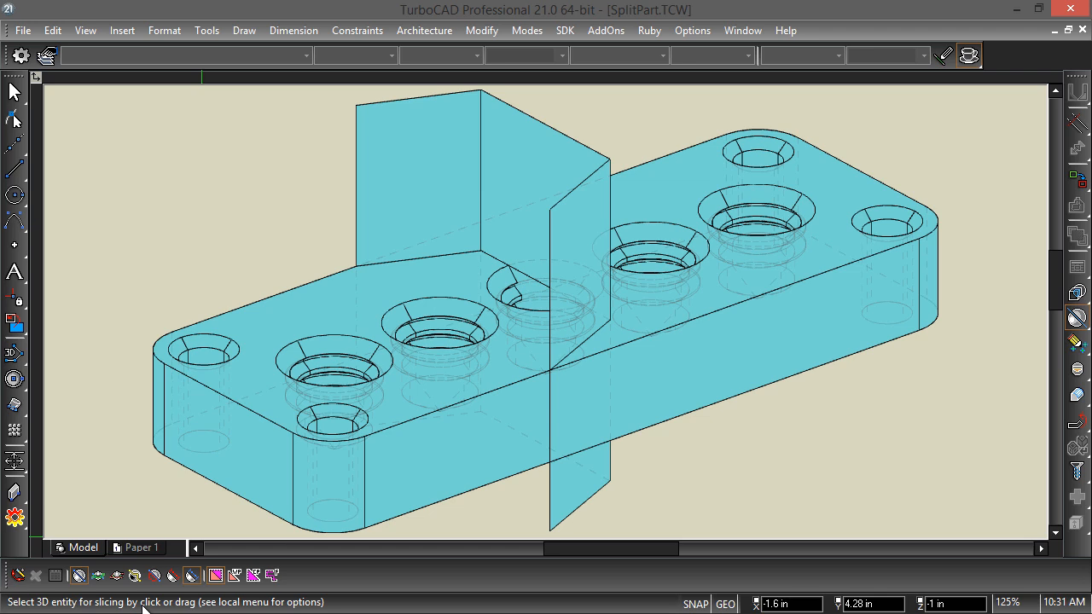
mouse_move(310, 314)
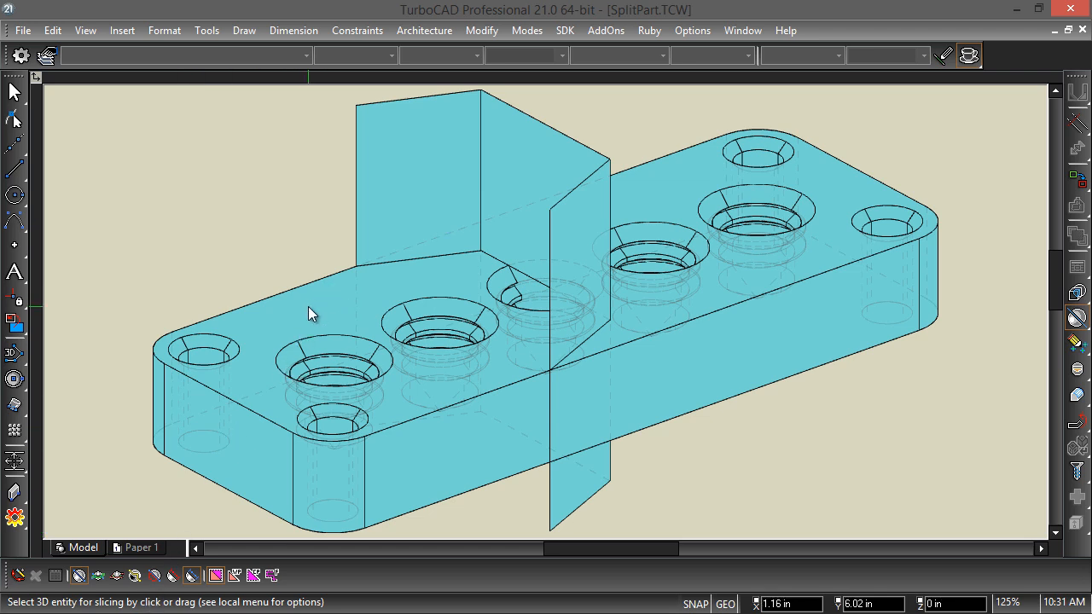
Slice the block using the extruded bent surface as the cutting surface.
left_click(311, 314)
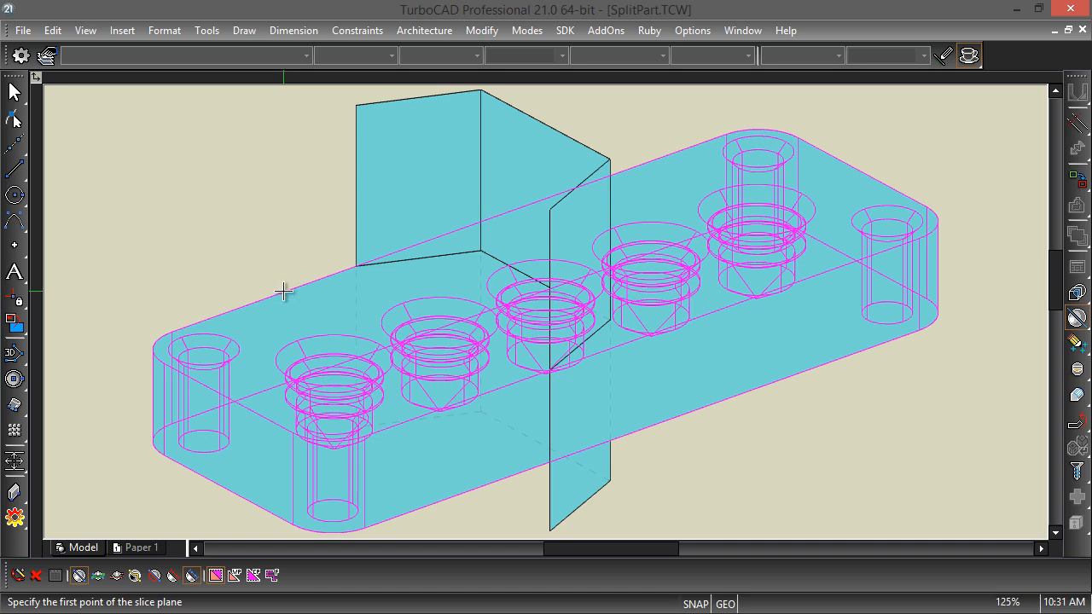
right_click(284, 292)
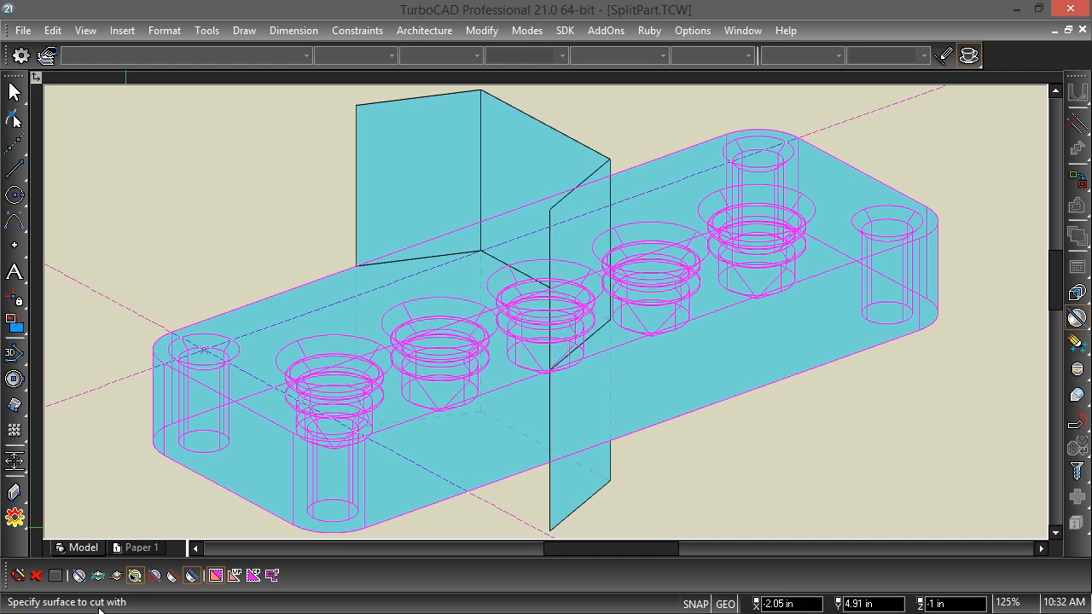
mouse_move(532, 123)
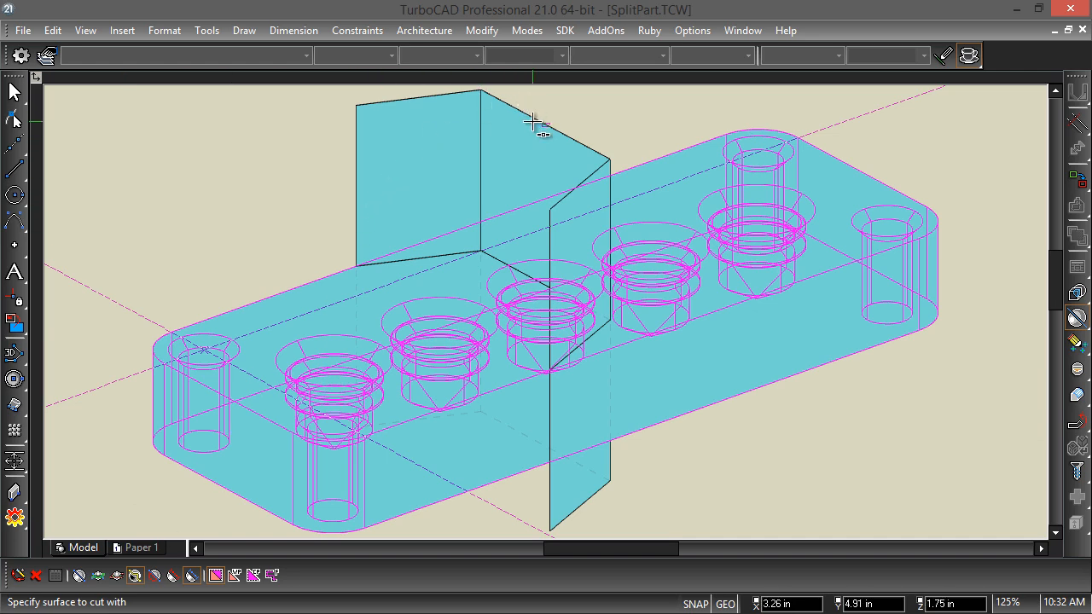
left_click(533, 120)
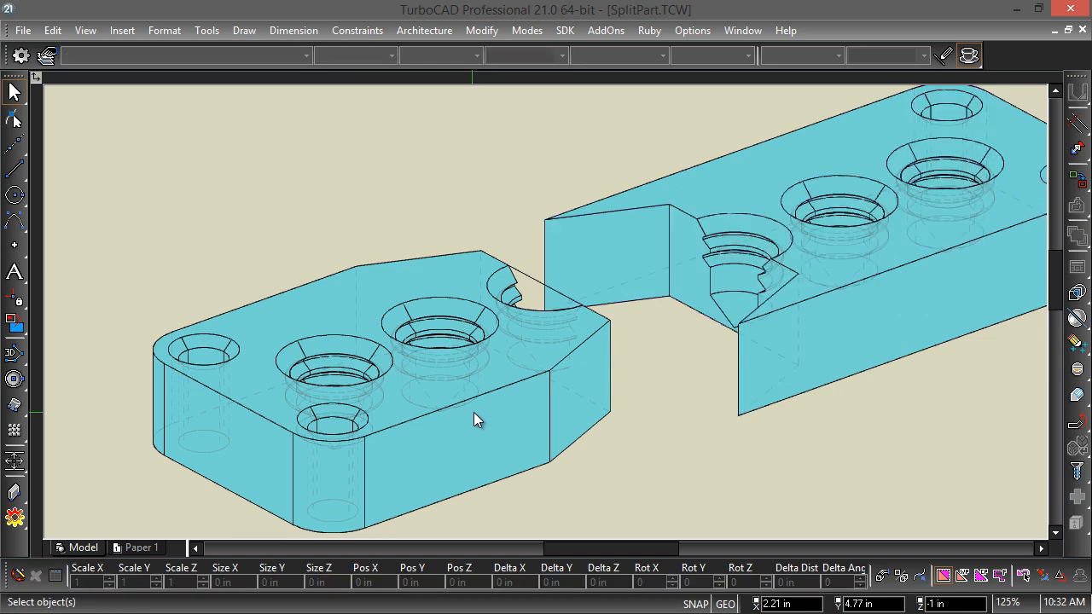
Select the separated left part of the split block.
left_click(478, 418)
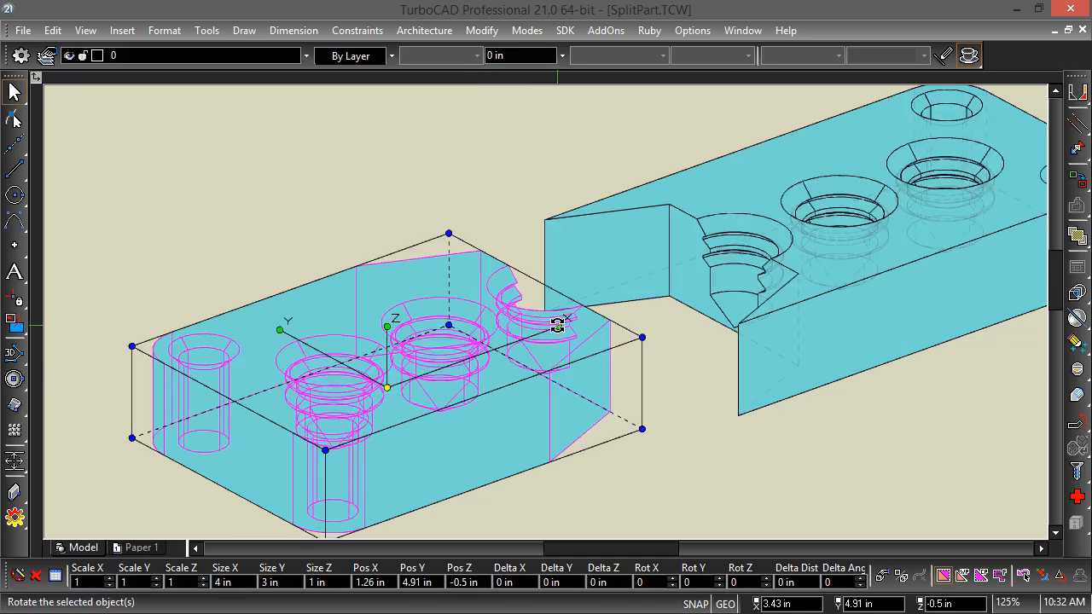